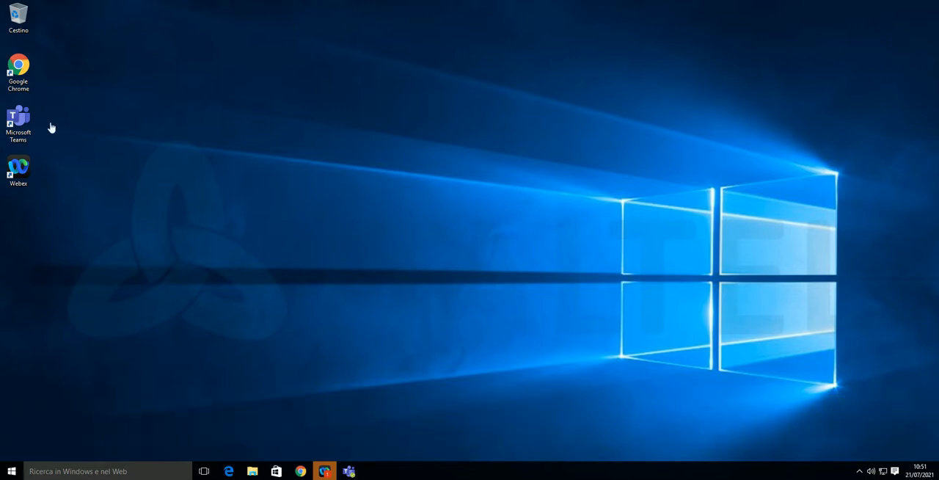
Step: Launch Microsoft Teams and find the Webex Call app by searching 'webex' in more apps
click(21, 120)
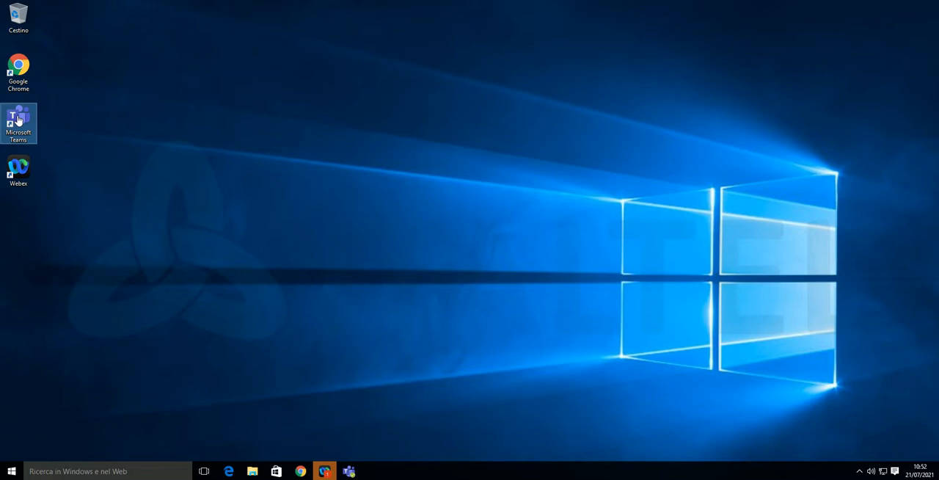
double_click(21, 120)
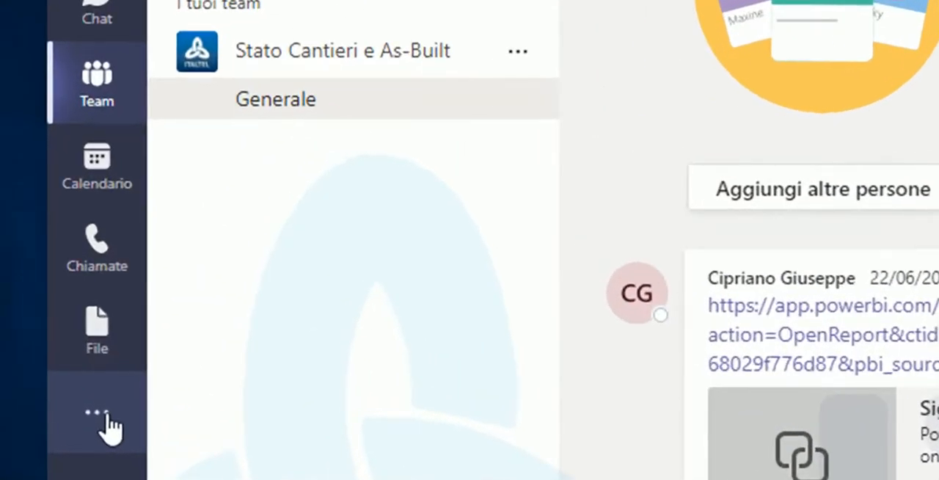
click(94, 413)
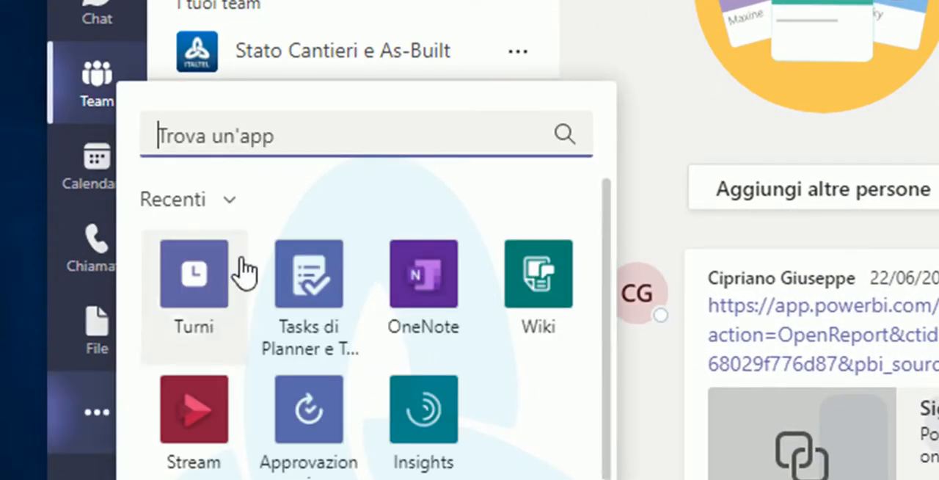
mouse_move(305, 144)
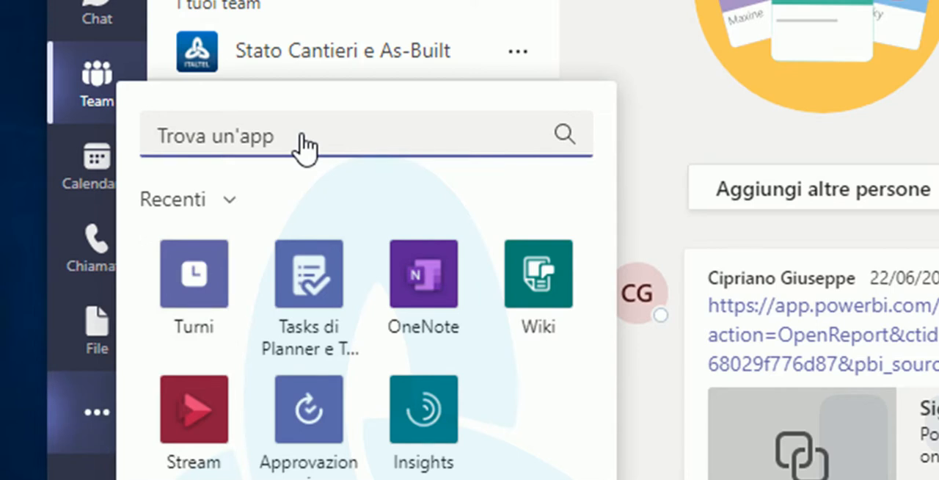
text(webex)
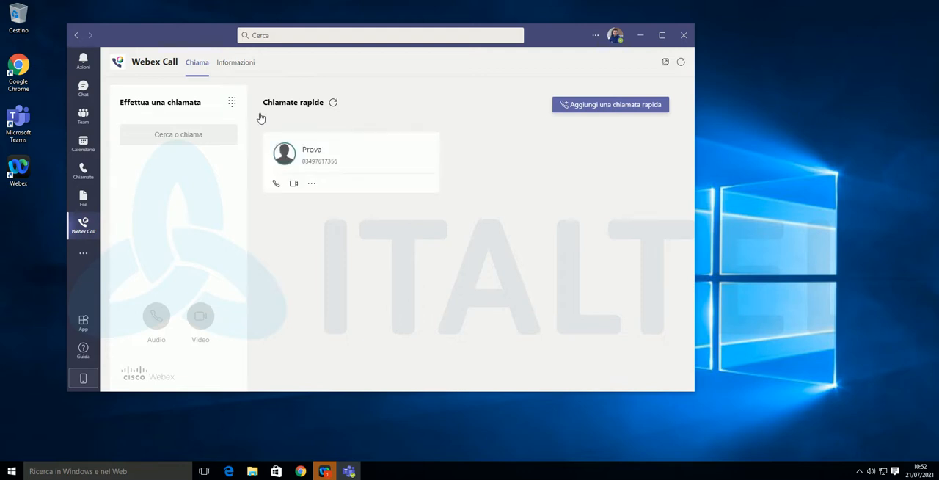
mouse_move(600, 126)
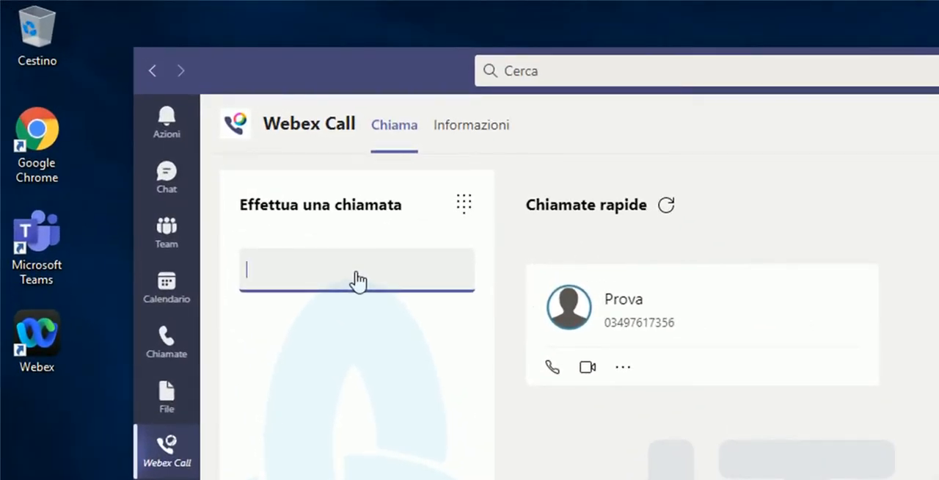
text(comi)
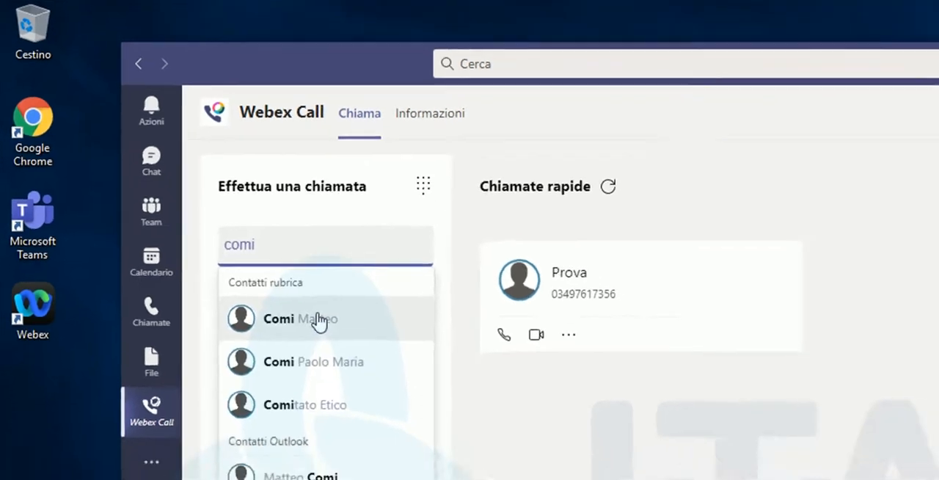
click(301, 318)
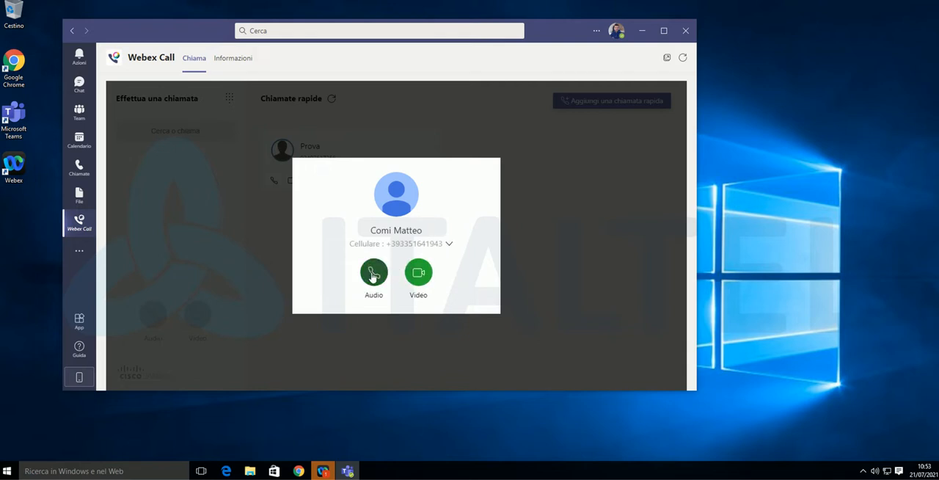
click(373, 273)
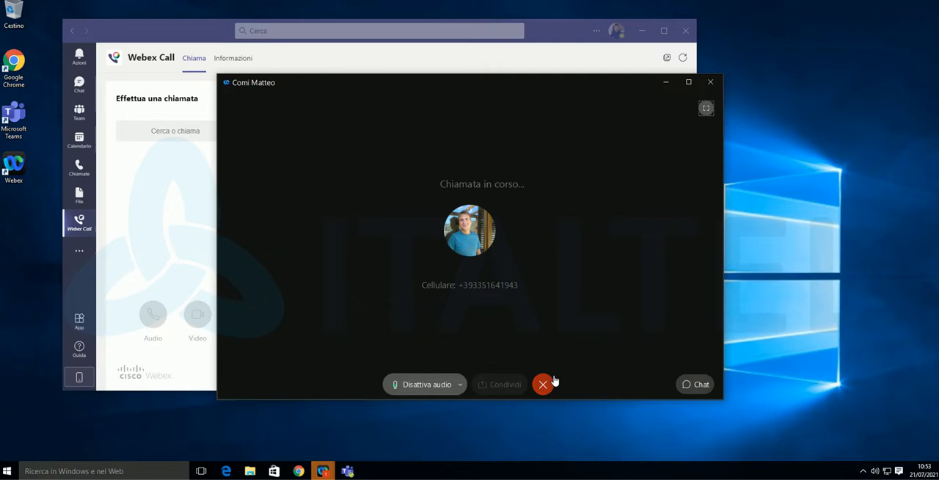
click(543, 385)
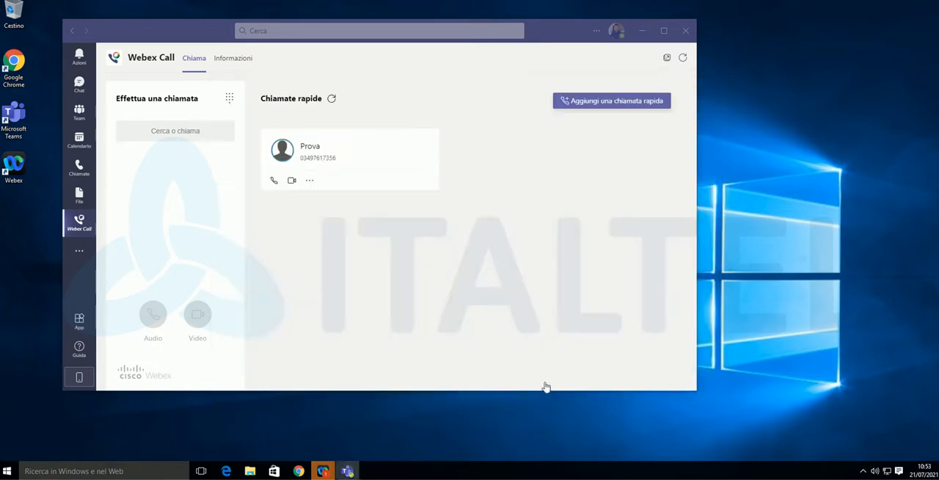
mouse_move(594, 109)
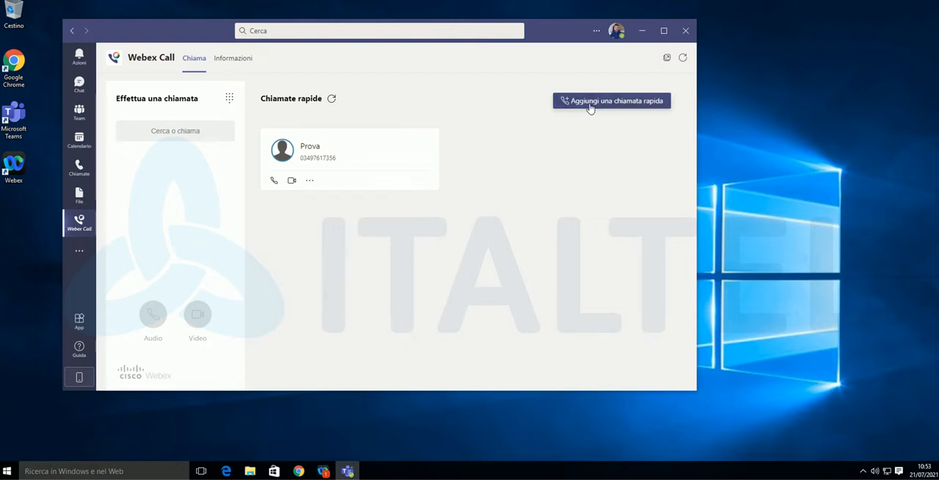
click(610, 100)
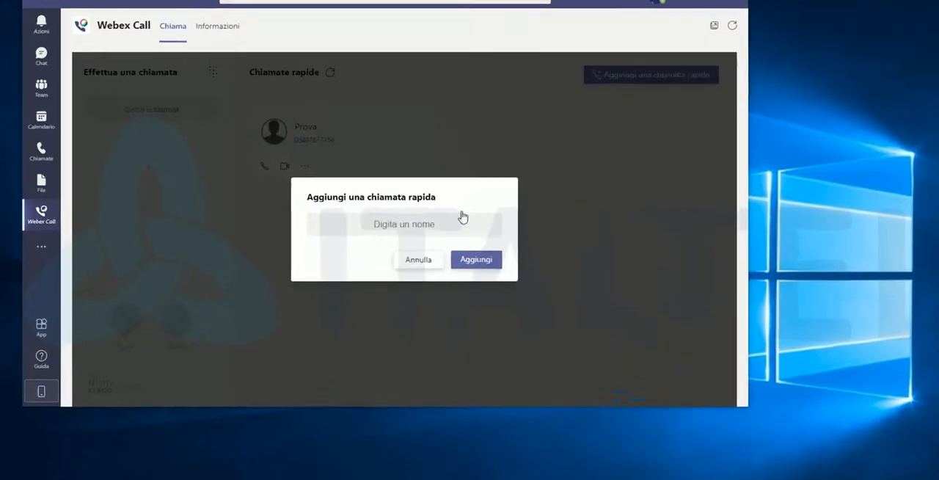
text(Test)
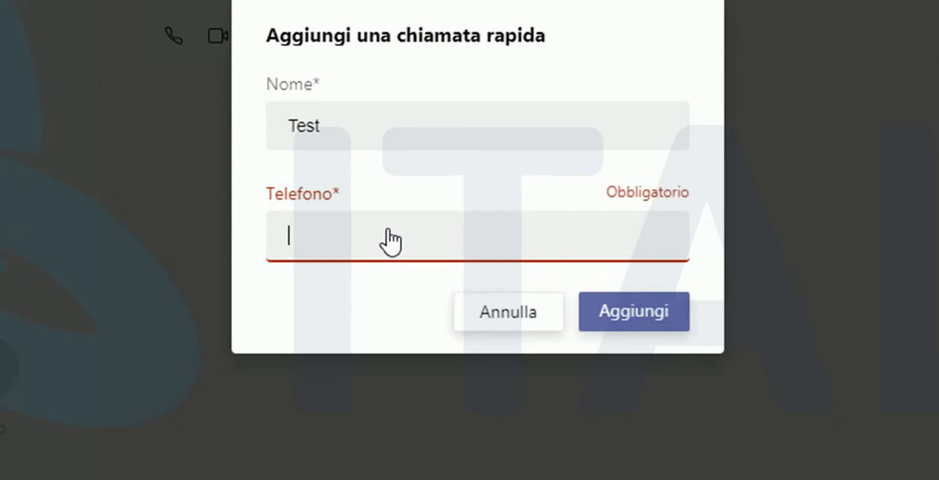
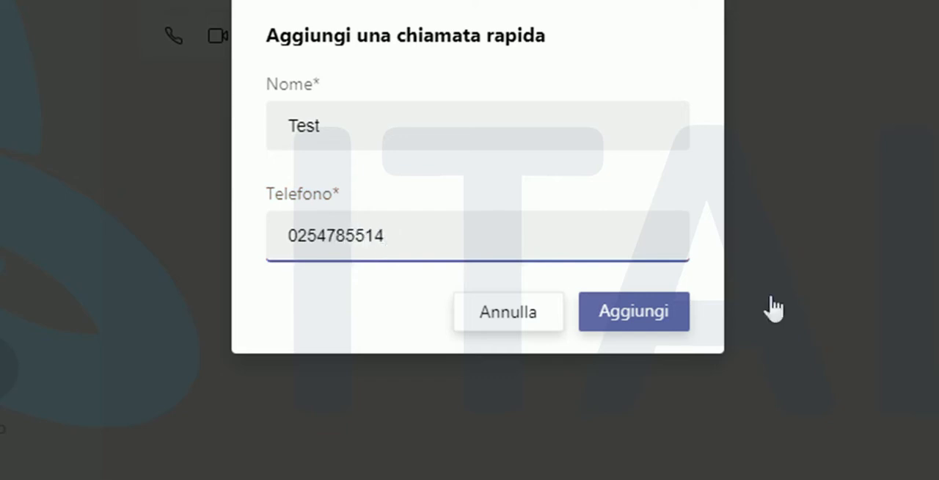
click(634, 311)
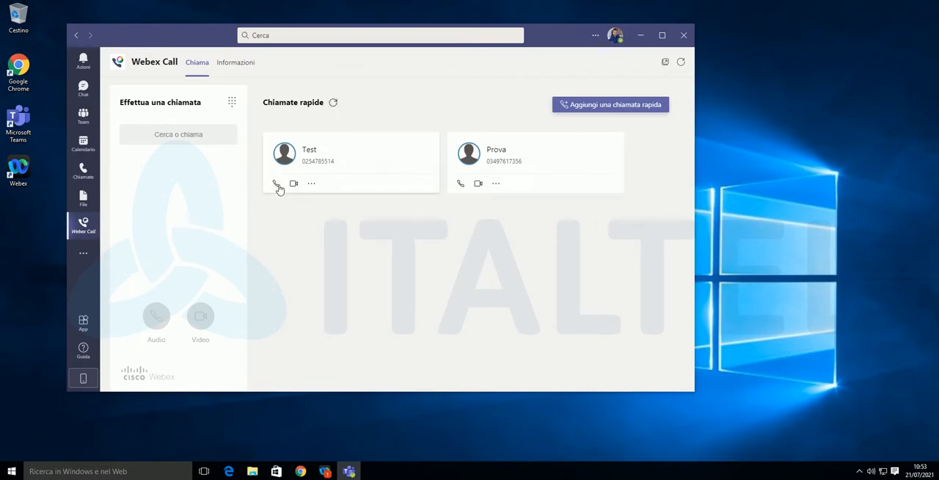
mouse_move(94, 209)
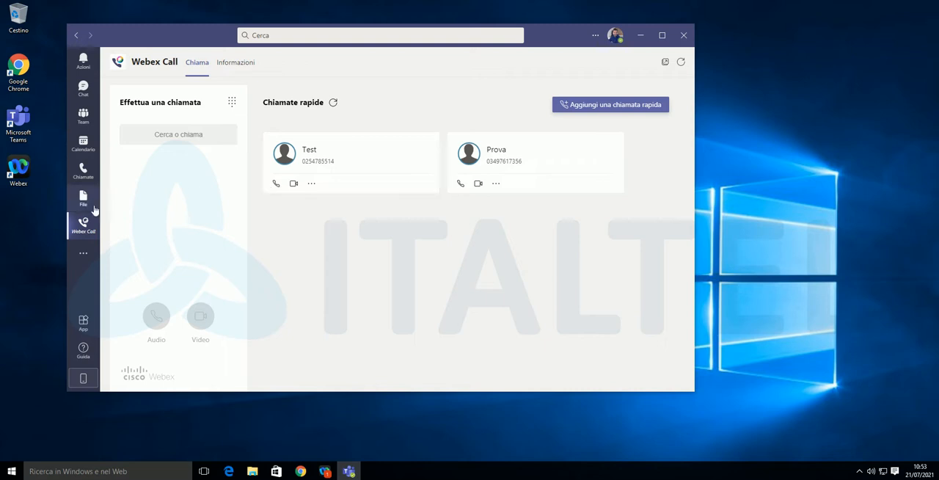